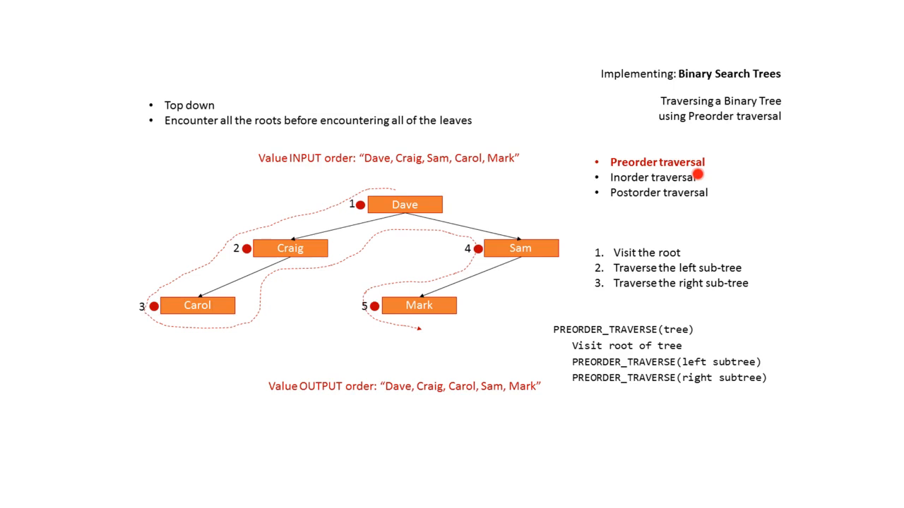
mouse_move(709, 195)
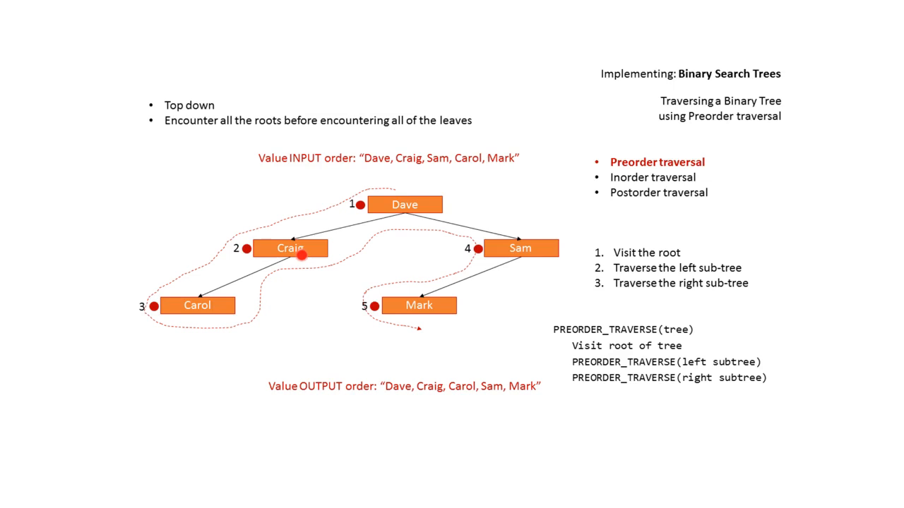
mouse_move(195, 311)
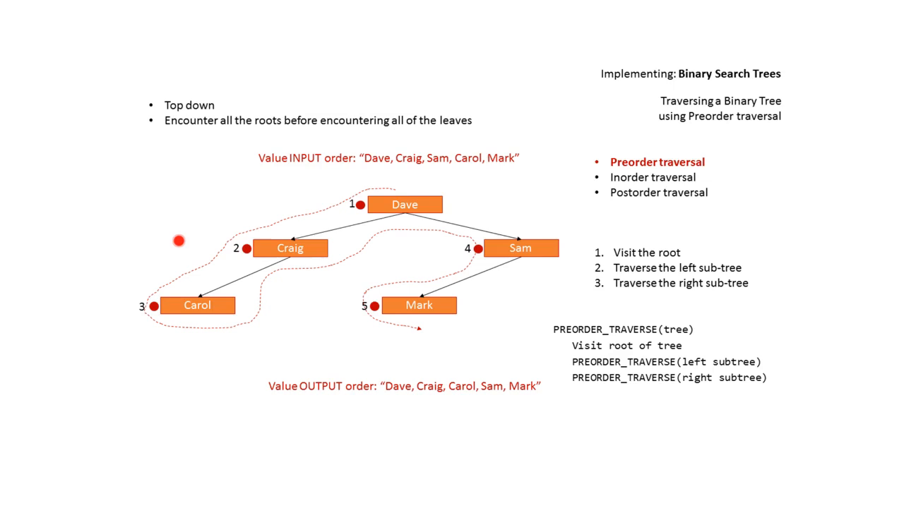
mouse_move(168, 366)
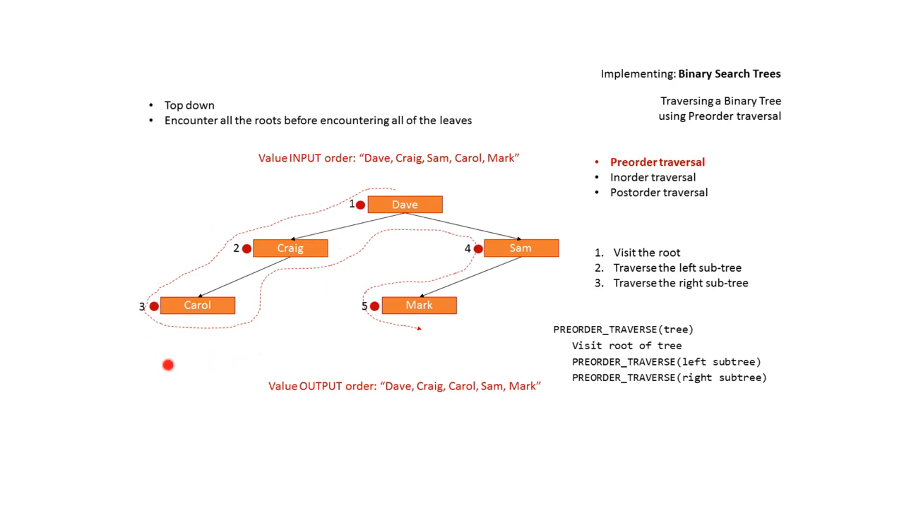
mouse_move(274, 250)
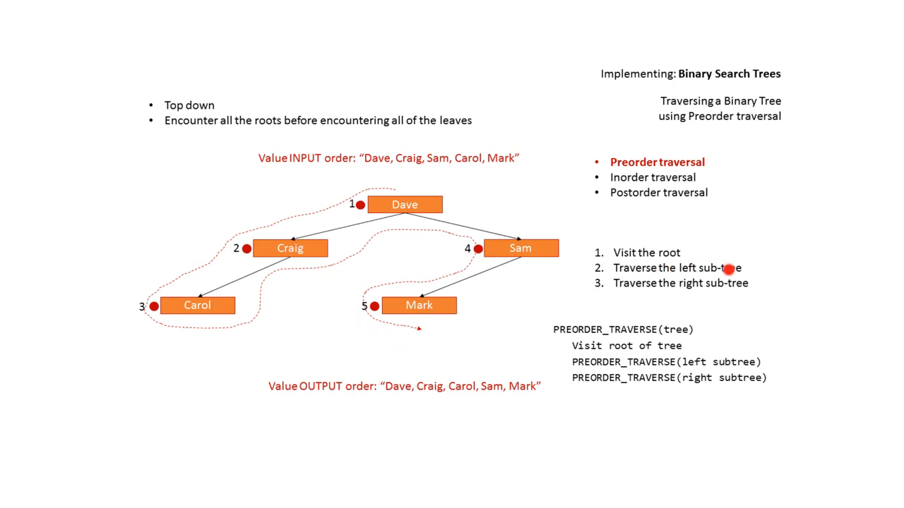
mouse_move(185, 319)
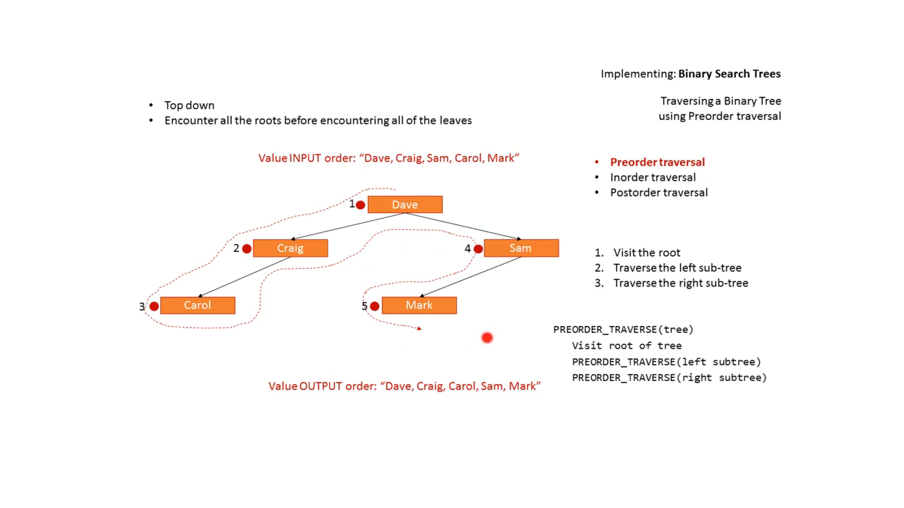
mouse_move(528, 241)
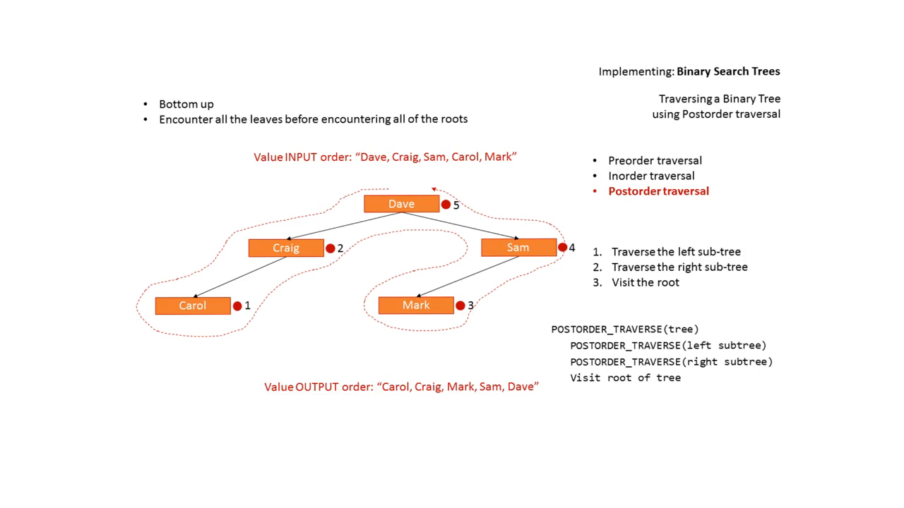
mouse_move(619, 282)
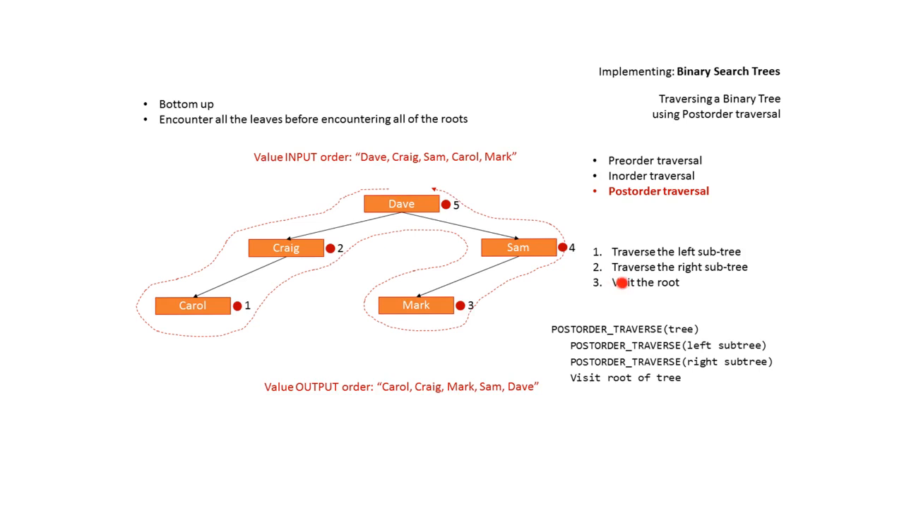